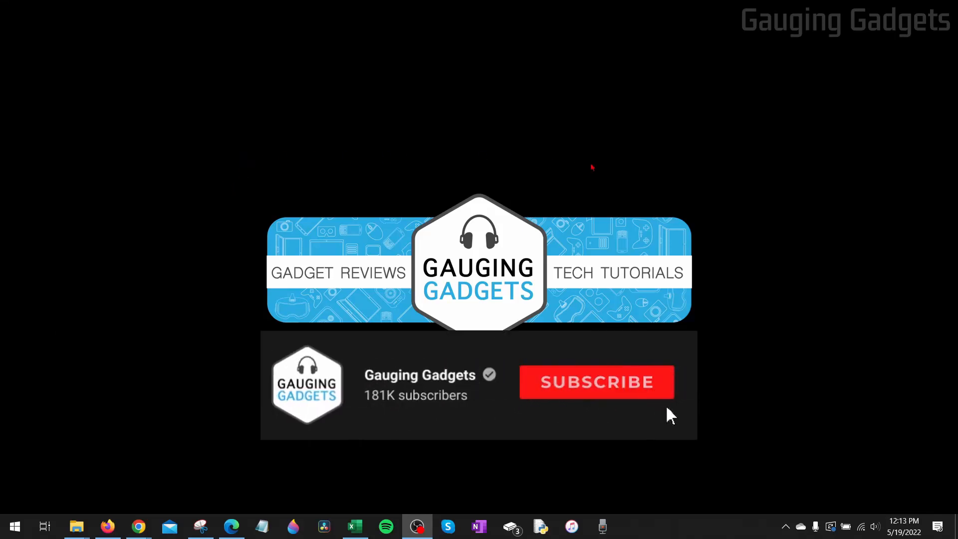
mouse_move(280, 141)
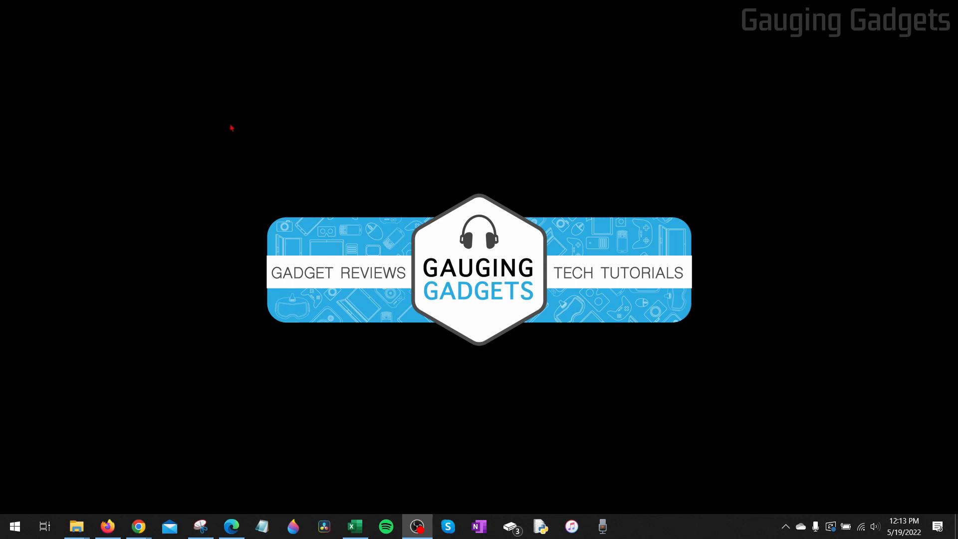
mouse_move(231, 115)
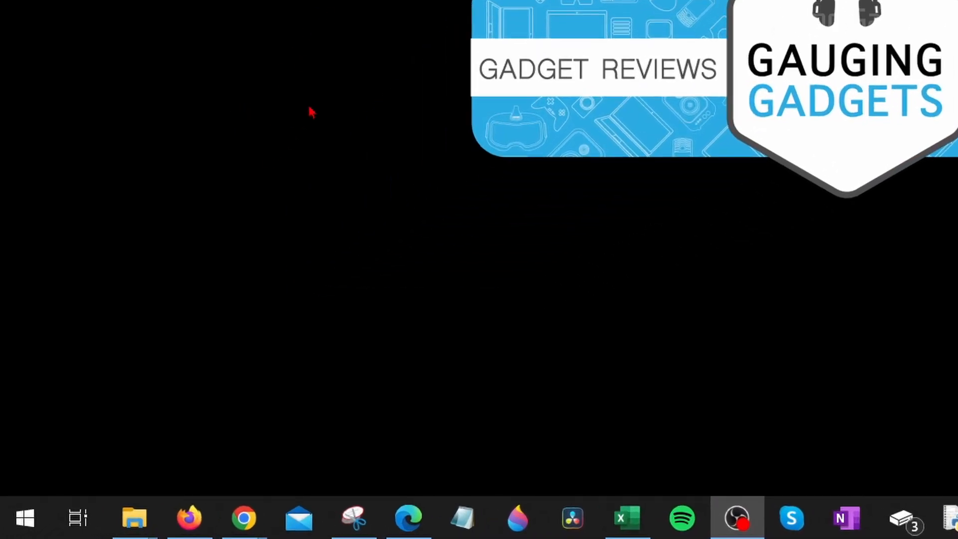
mouse_move(26, 517)
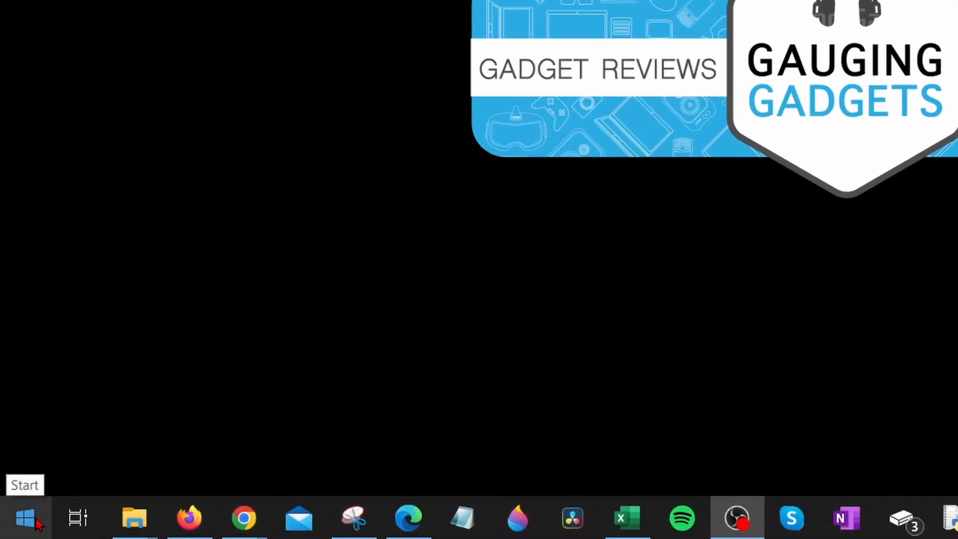
Step: From the Start quick menu, open Settings and go to Time & Language
right_click(24, 517)
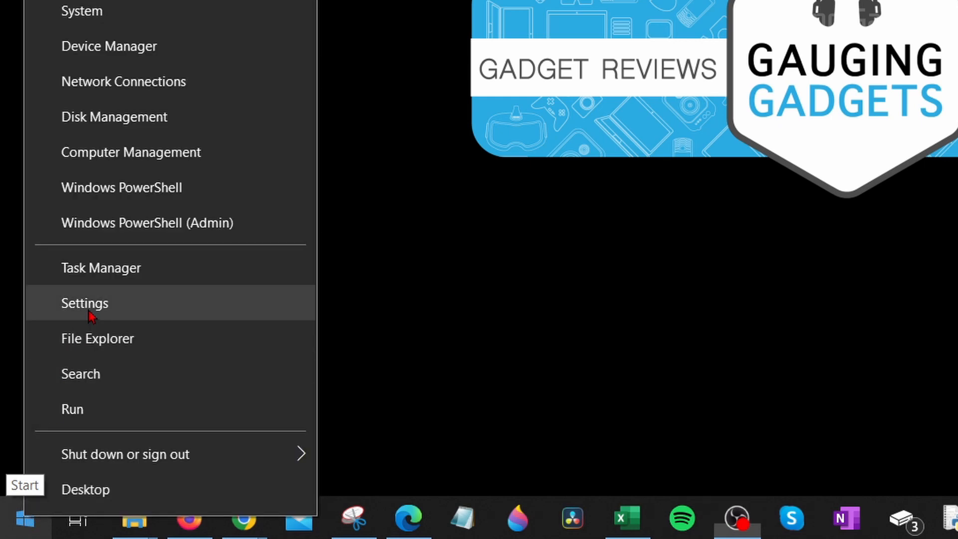
click(84, 303)
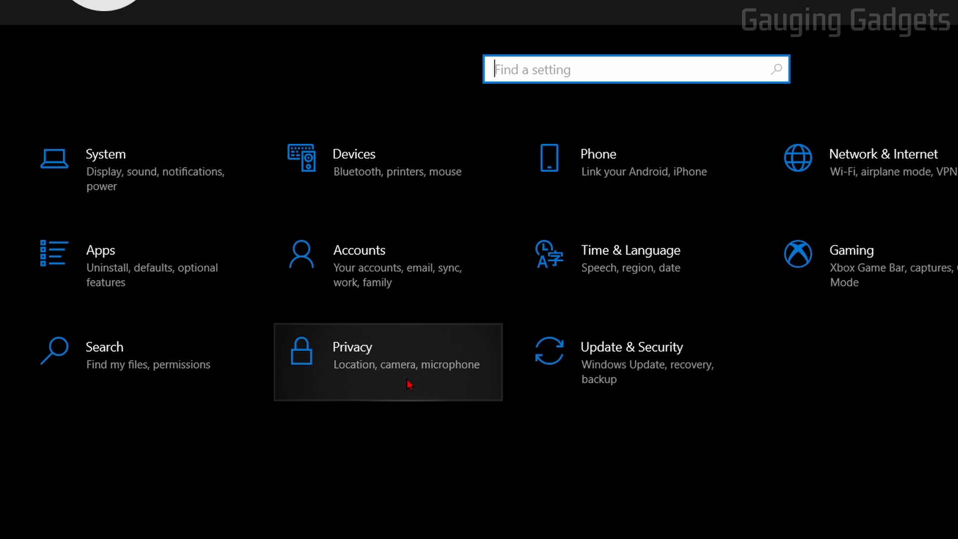
mouse_move(642, 256)
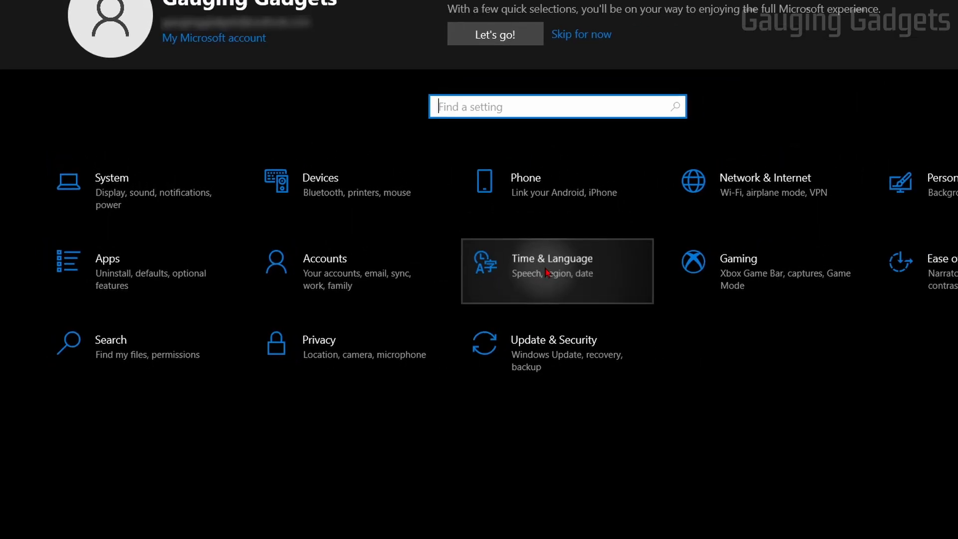
click(550, 270)
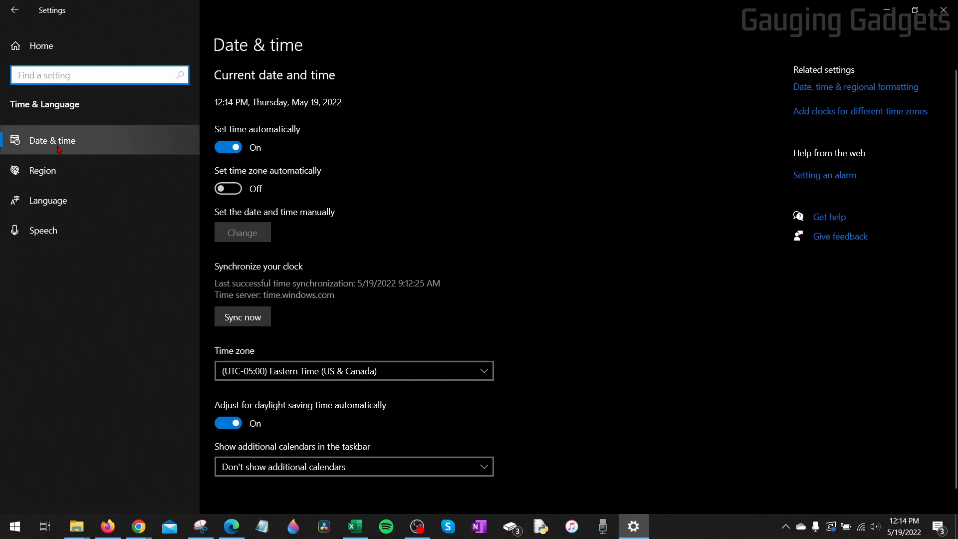
mouse_move(49, 200)
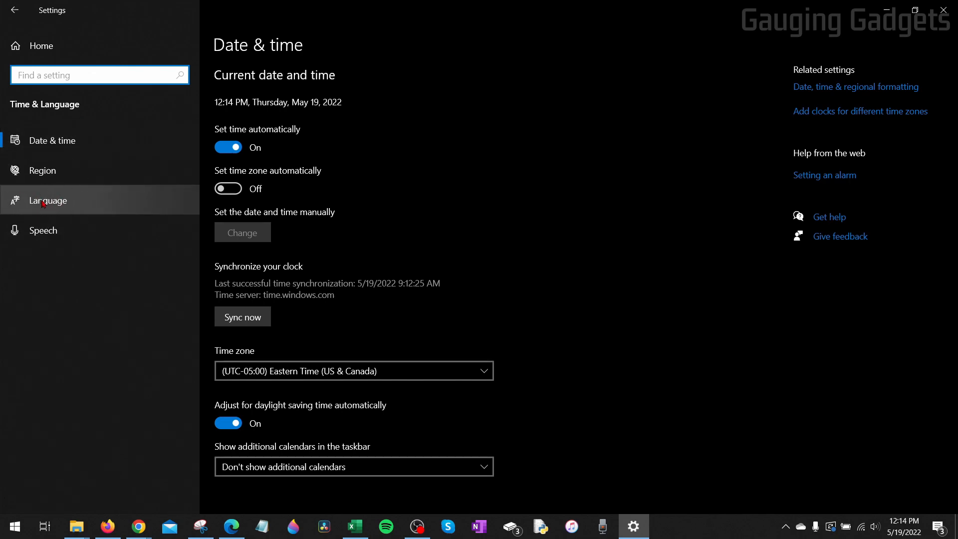
Step: On the Language page, start adding a new language
click(50, 199)
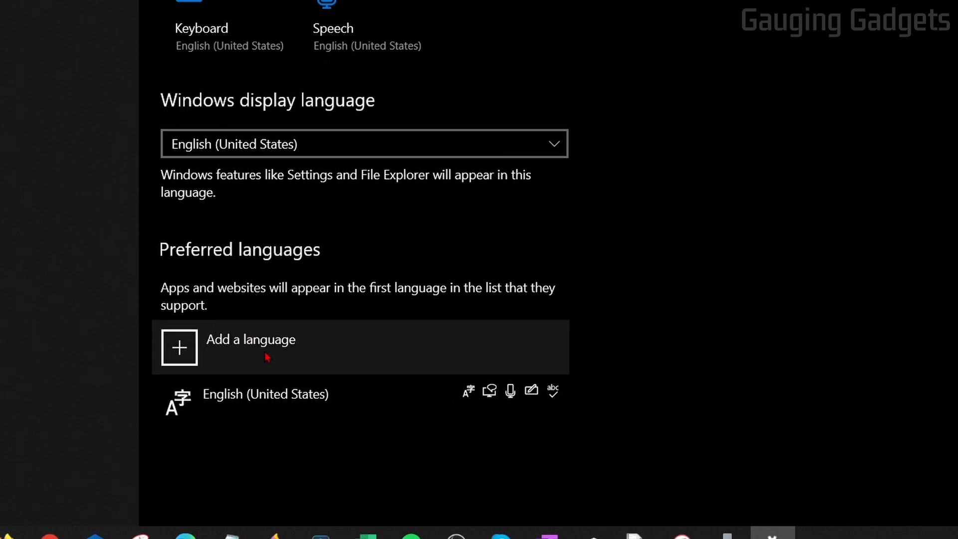
click(179, 348)
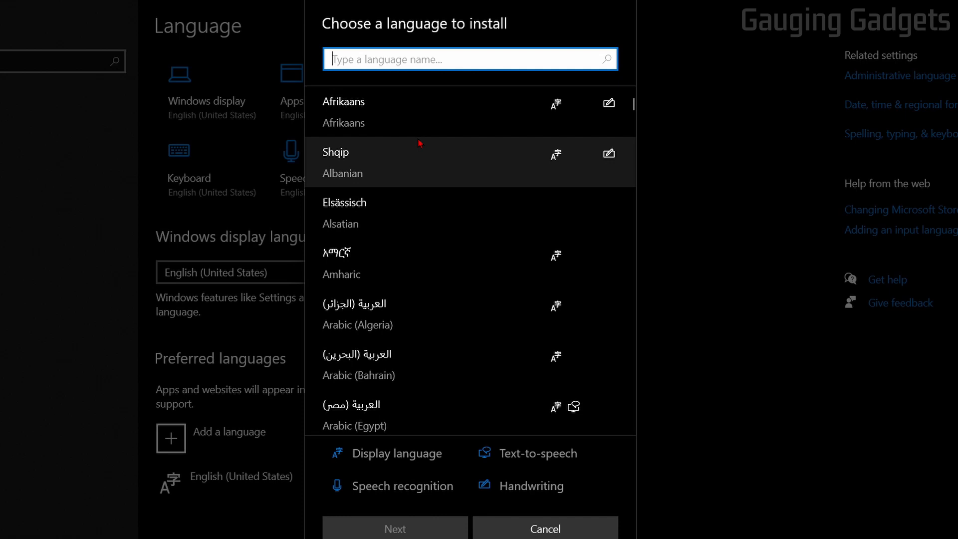
Step: Search the language list for 'span' and scroll through the Spanish variants
text(span)
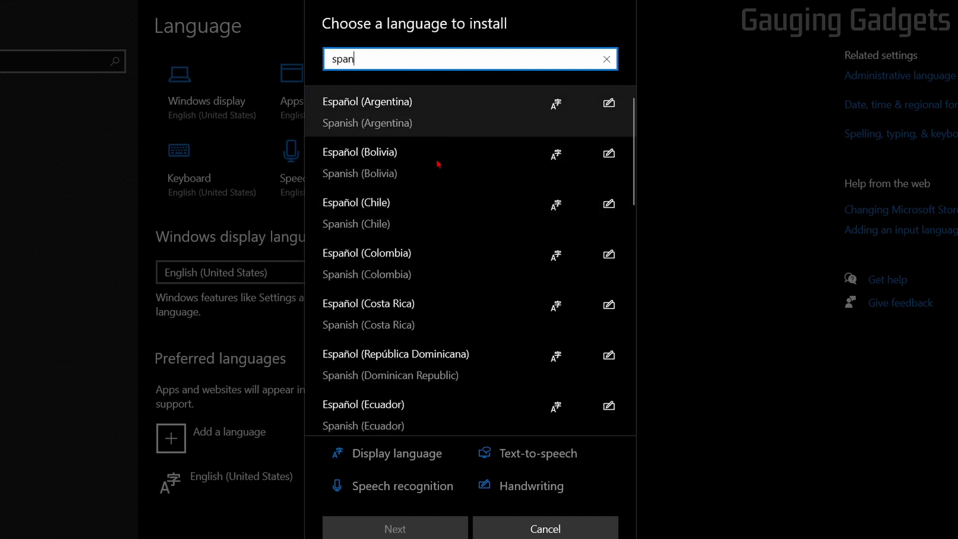
mouse_move(547, 105)
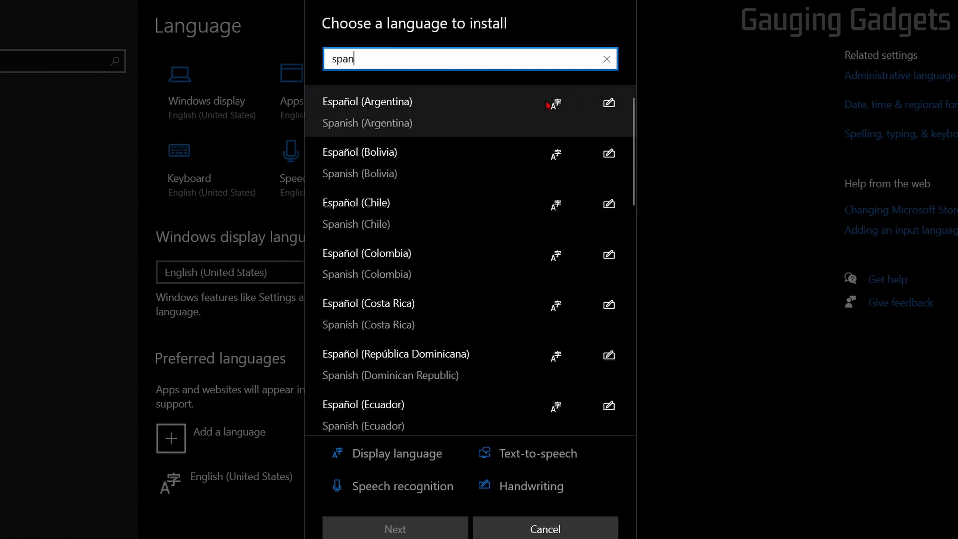
mouse_move(586, 115)
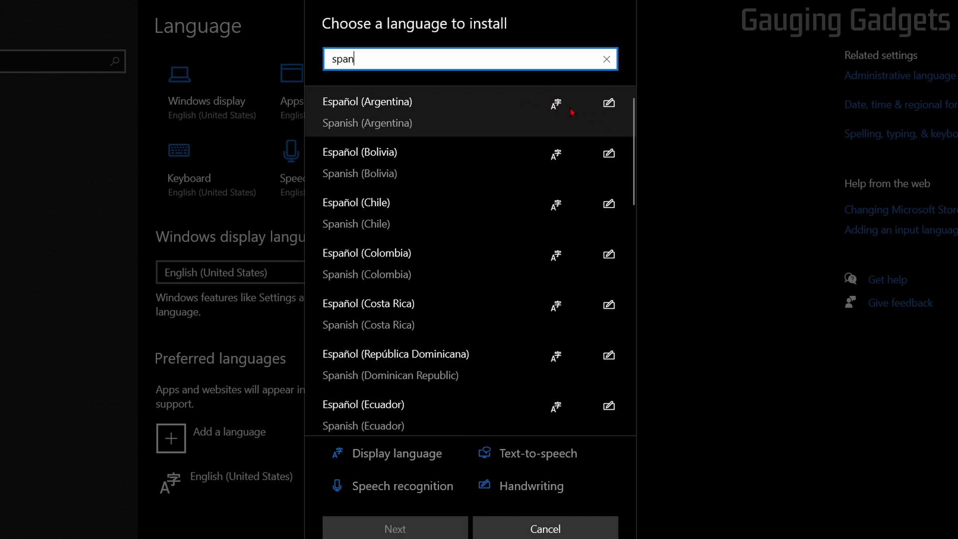
mouse_move(376, 440)
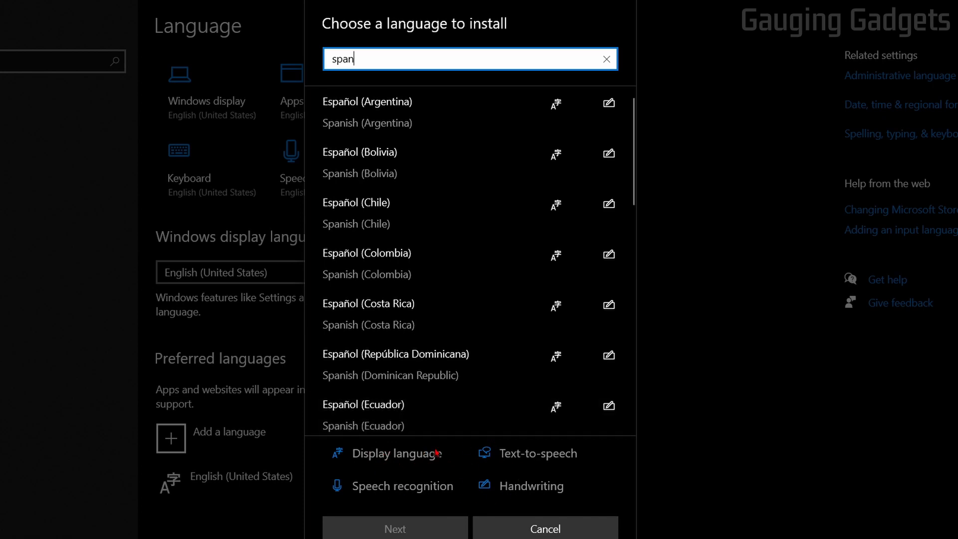
scroll(down, 3)
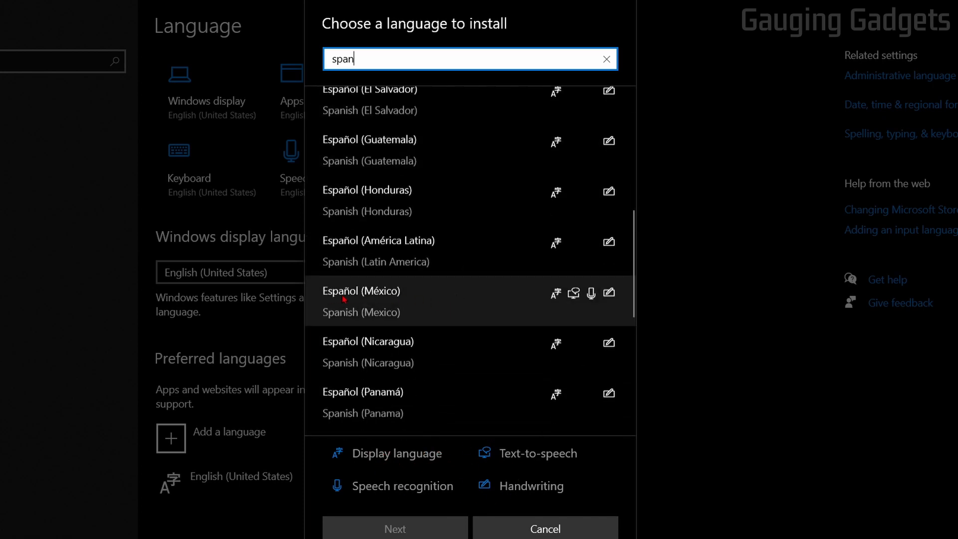
mouse_move(509, 450)
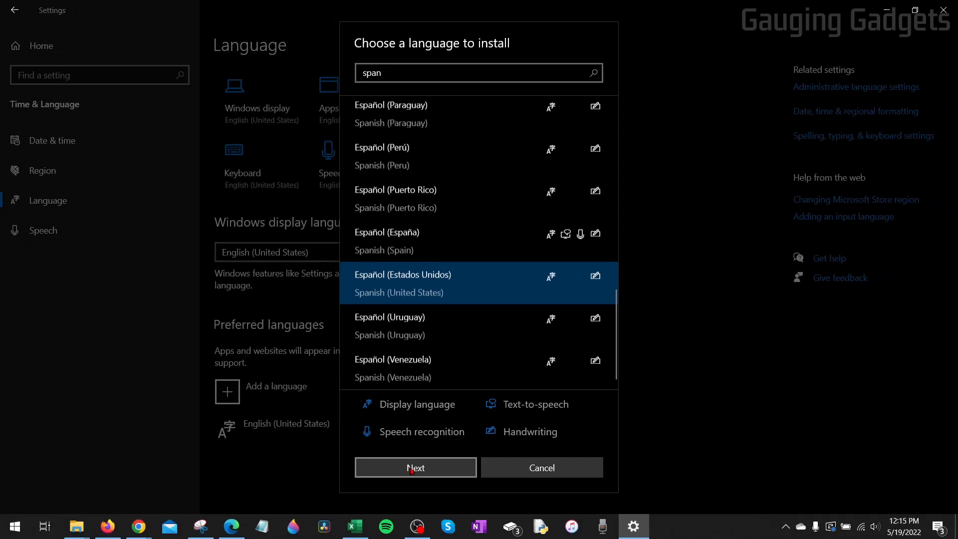
Step: Continue to Spanish install options and toggle 'Set as my Windows display language'
click(416, 467)
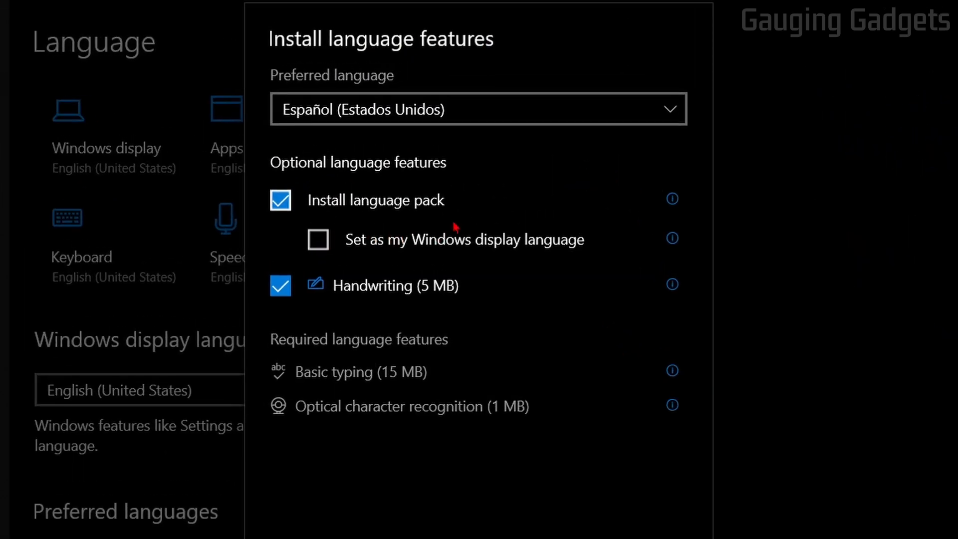
mouse_move(400, 218)
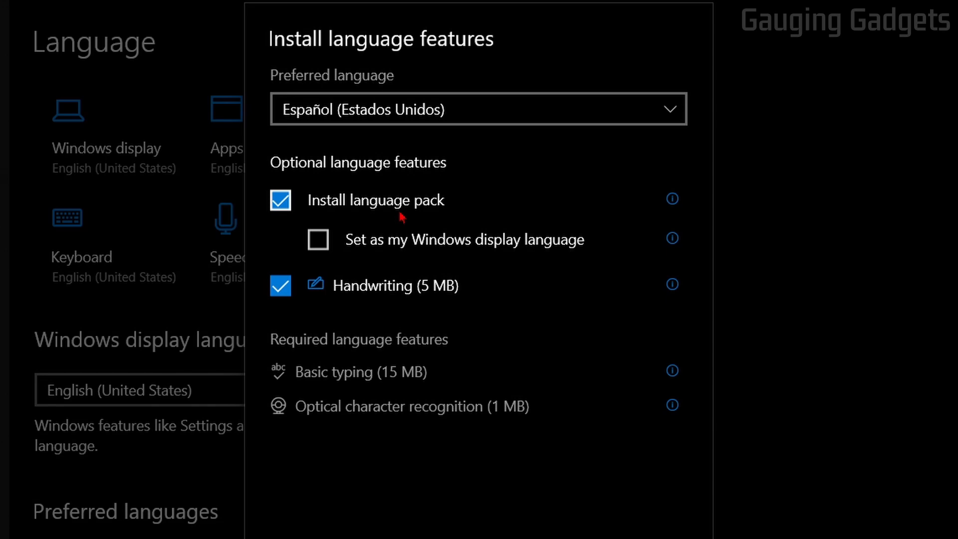
mouse_move(352, 240)
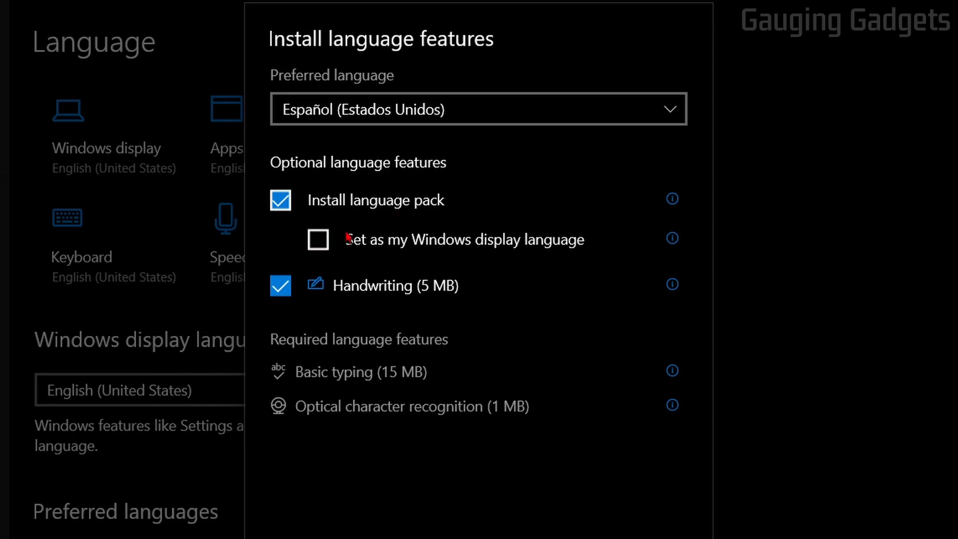
mouse_move(553, 251)
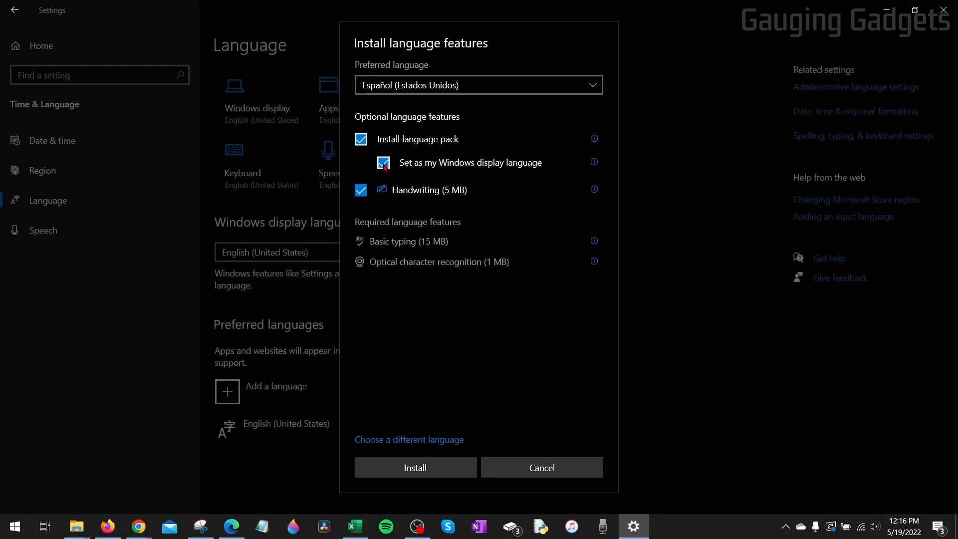
click(383, 163)
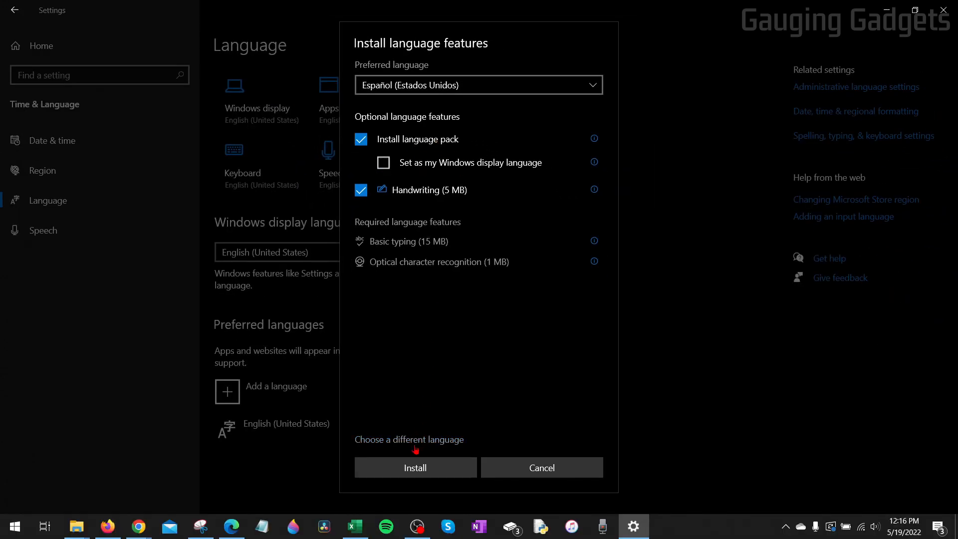
Step: Install the Spanish (United States) language pack
click(415, 468)
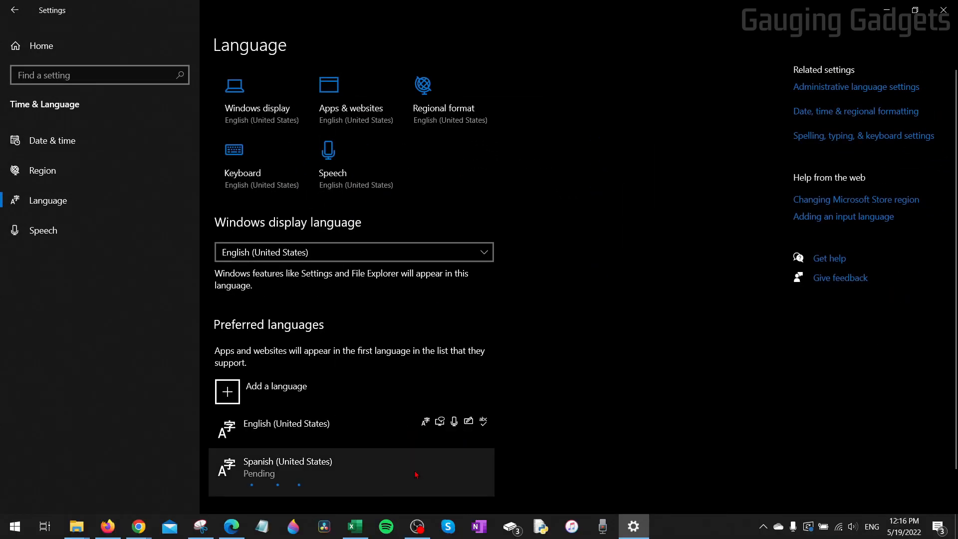
mouse_move(334, 294)
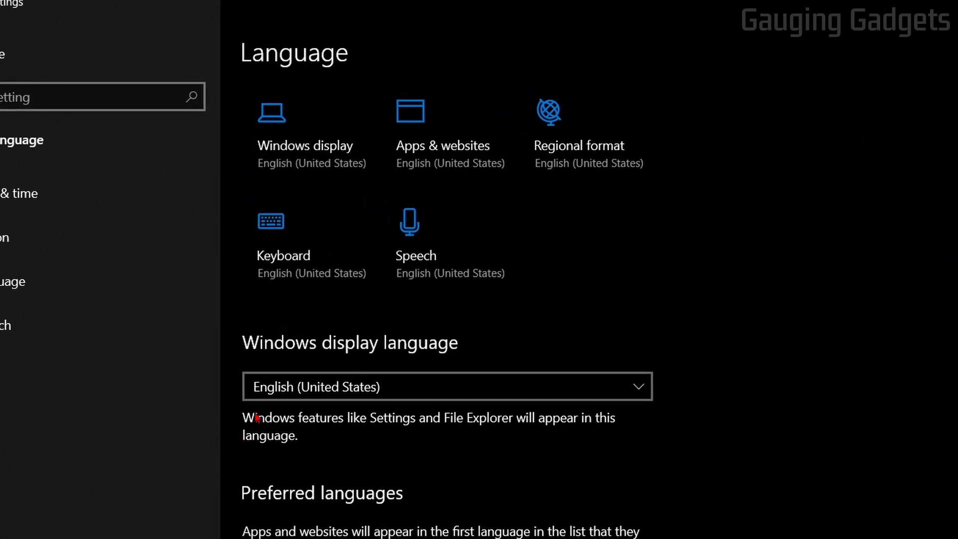
mouse_move(411, 388)
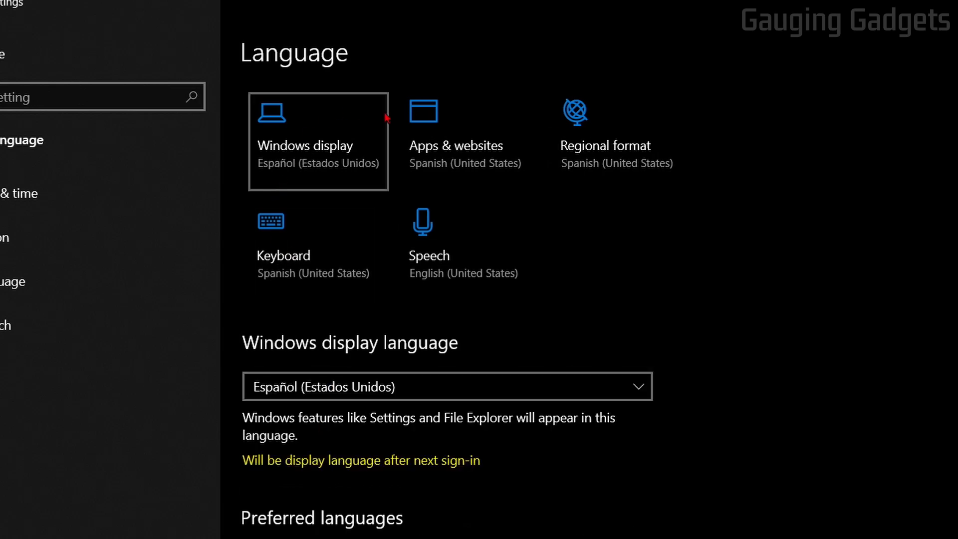
mouse_move(315, 148)
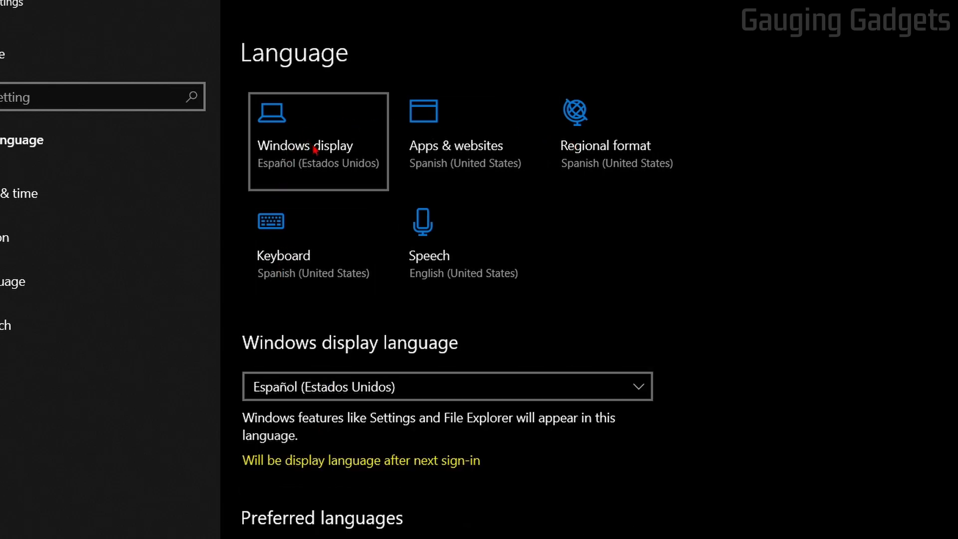
mouse_move(588, 145)
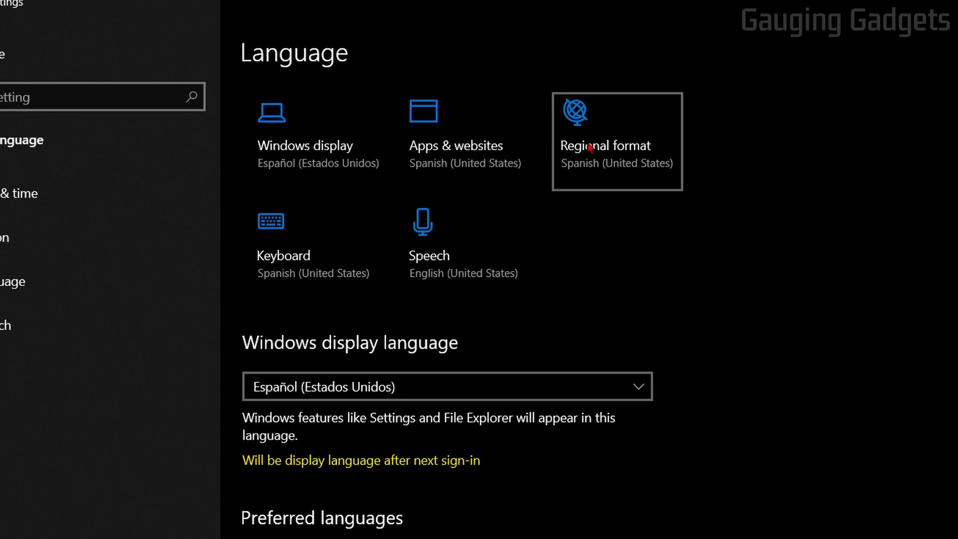